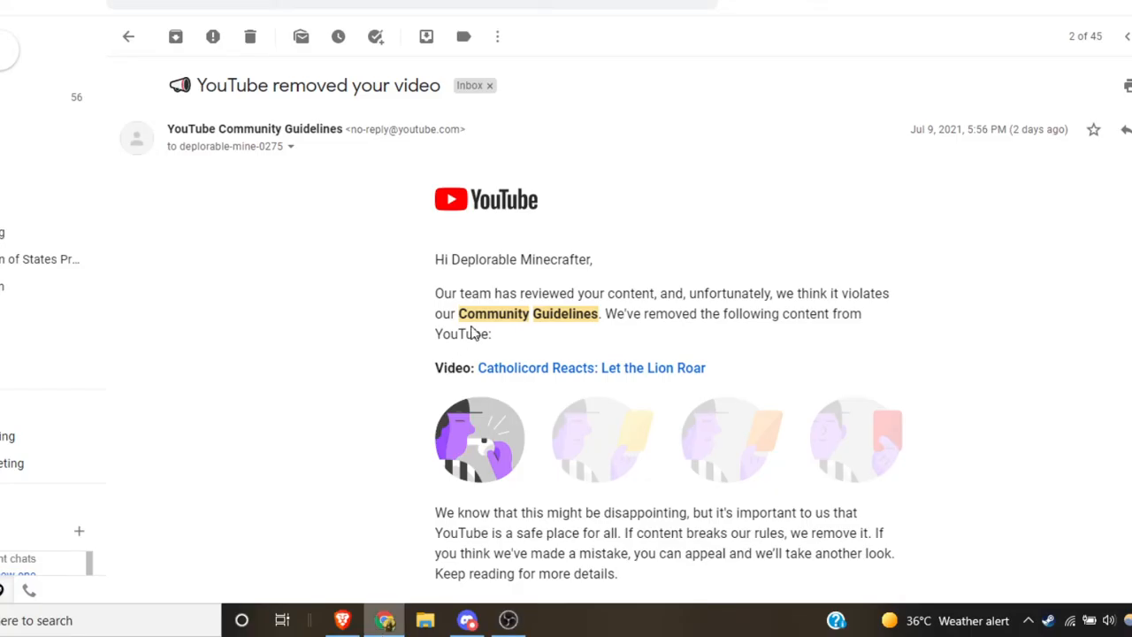
mouse_move(367, 400)
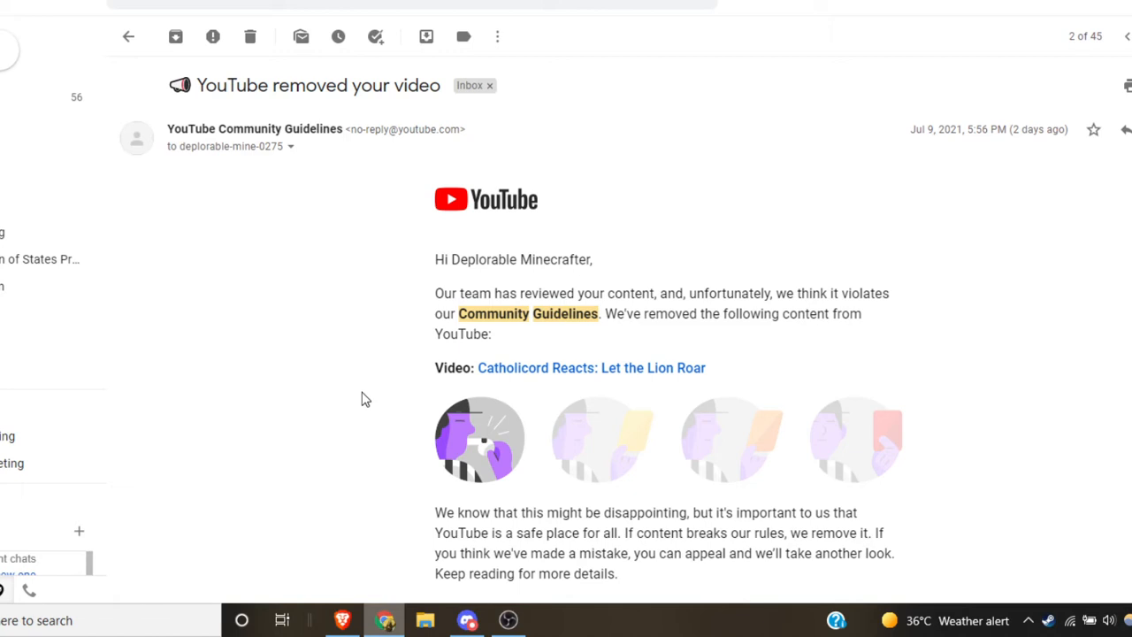
mouse_move(363, 398)
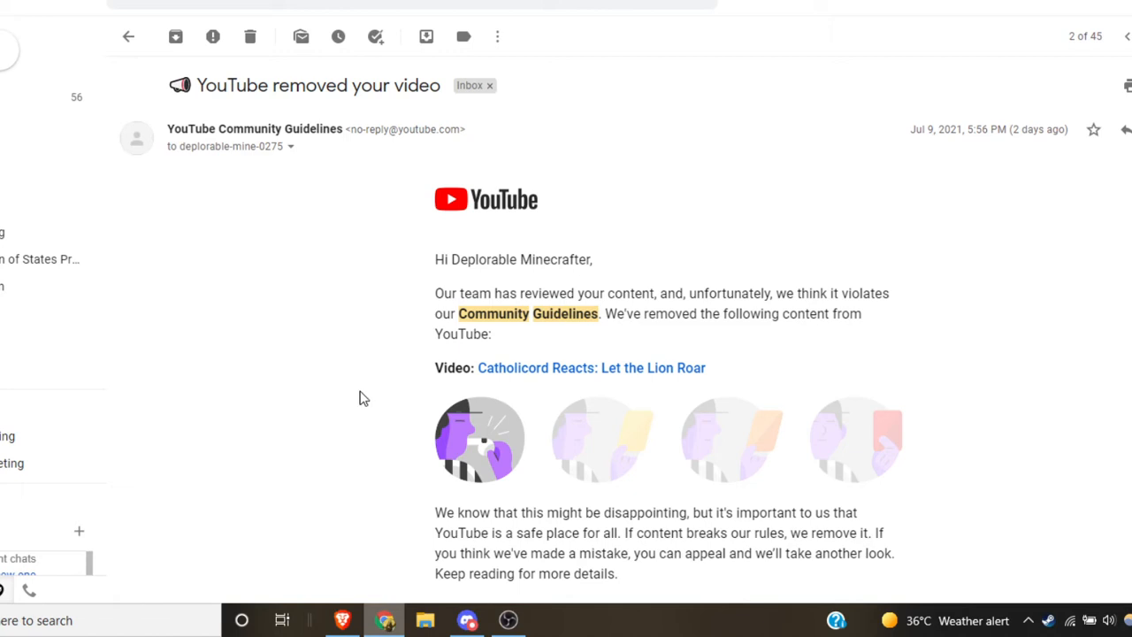
Step: Scroll through the removal email to its next-steps advice, appeal option and YouTube Team sign-off
scroll(down, 3)
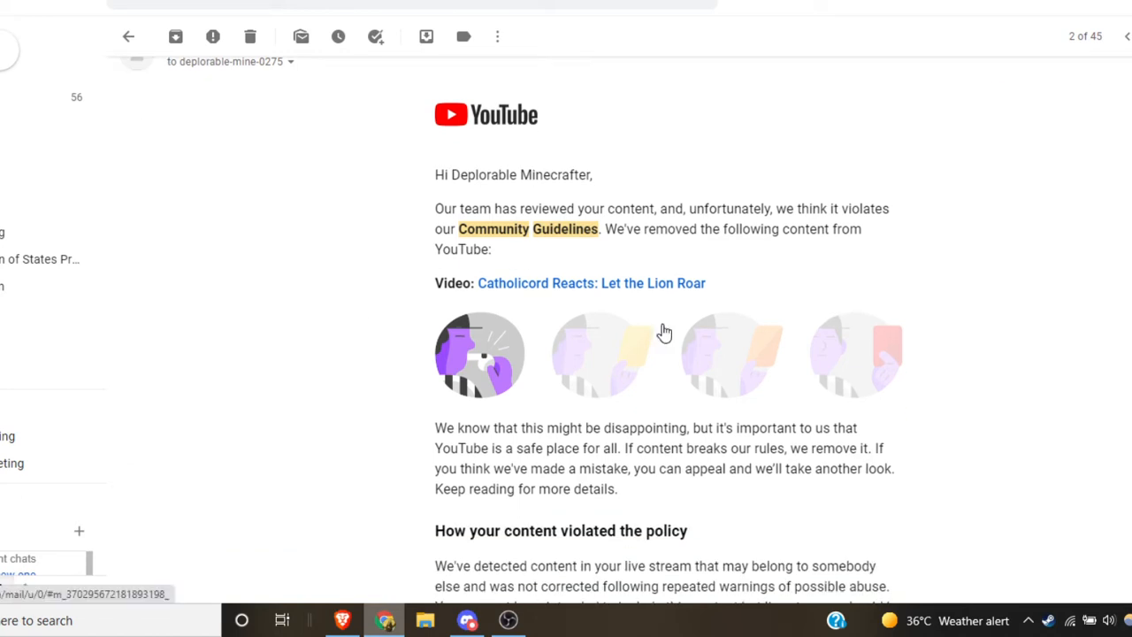
mouse_move(663, 332)
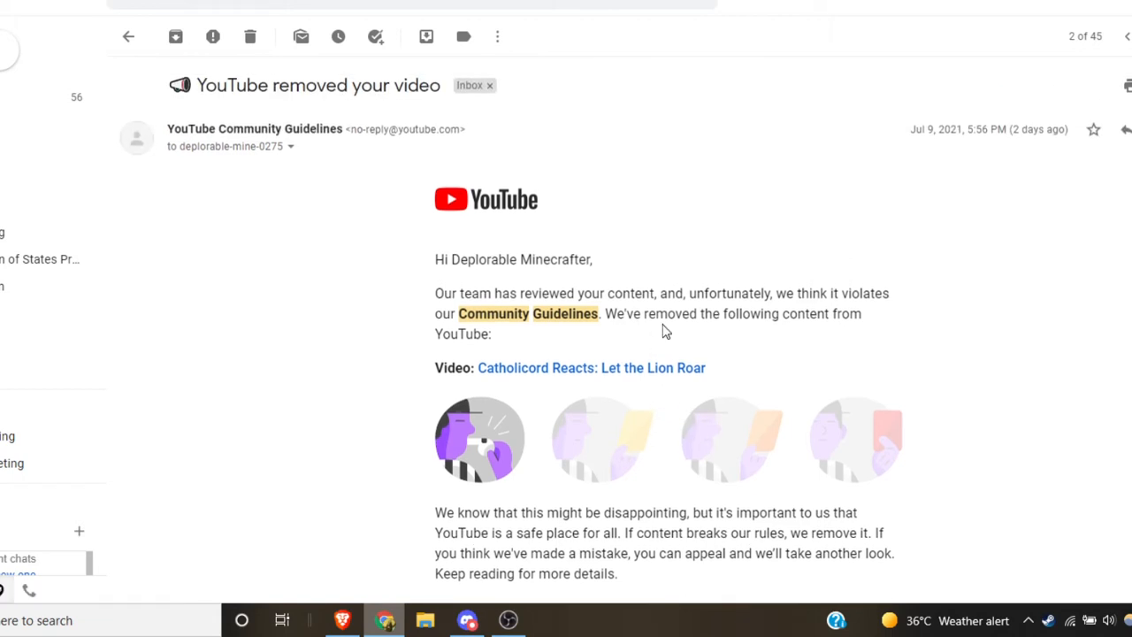
mouse_move(669, 312)
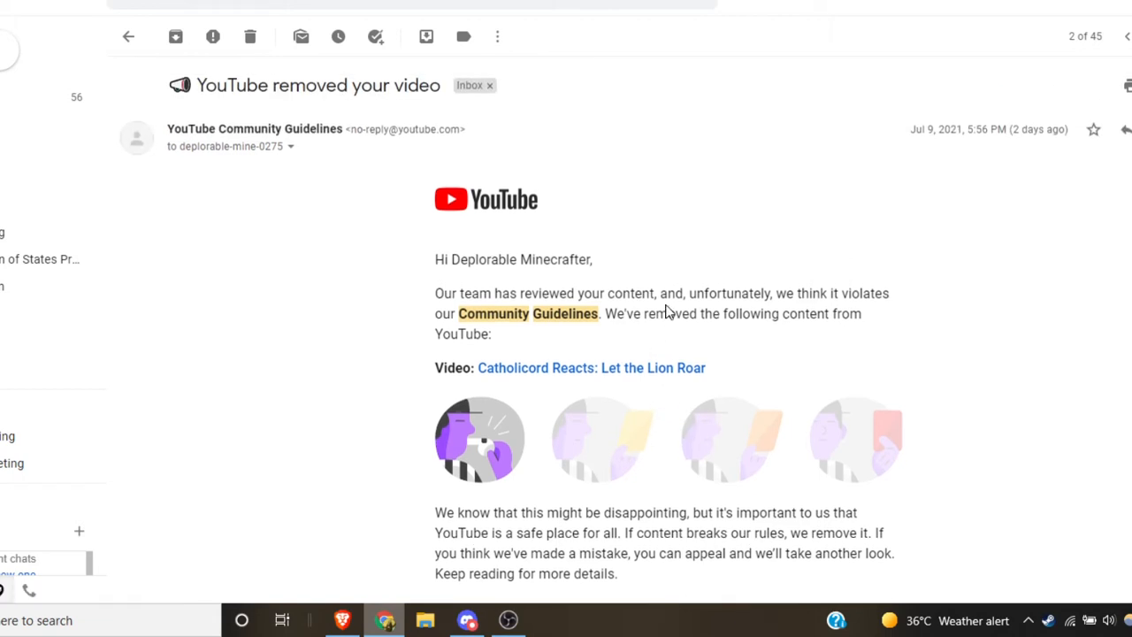
scroll(down, 3)
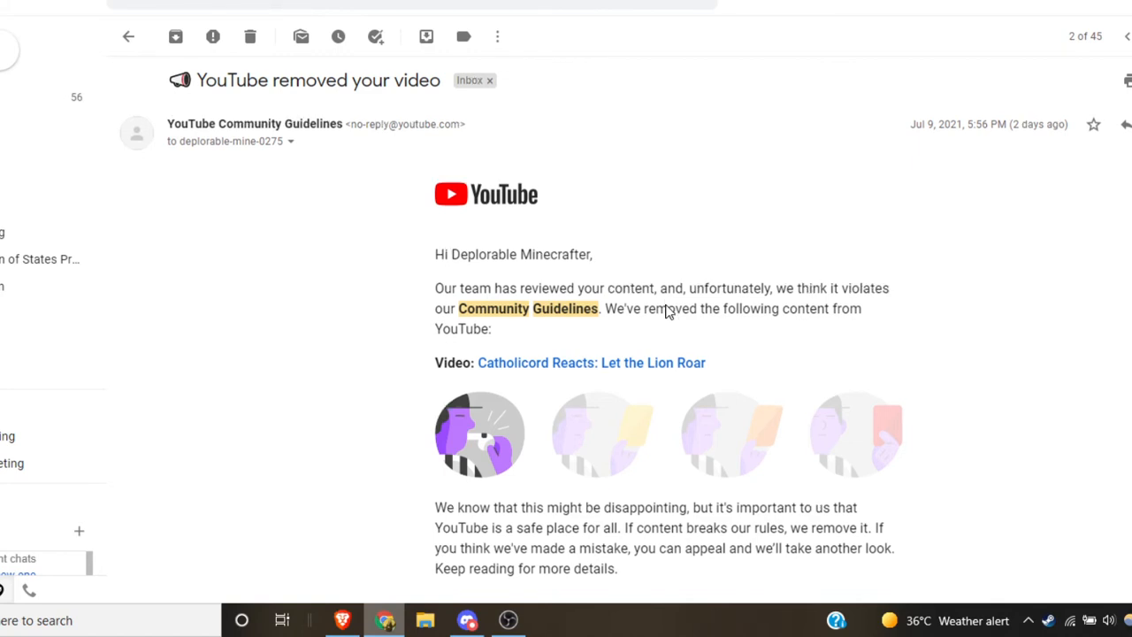
scroll(down, 3)
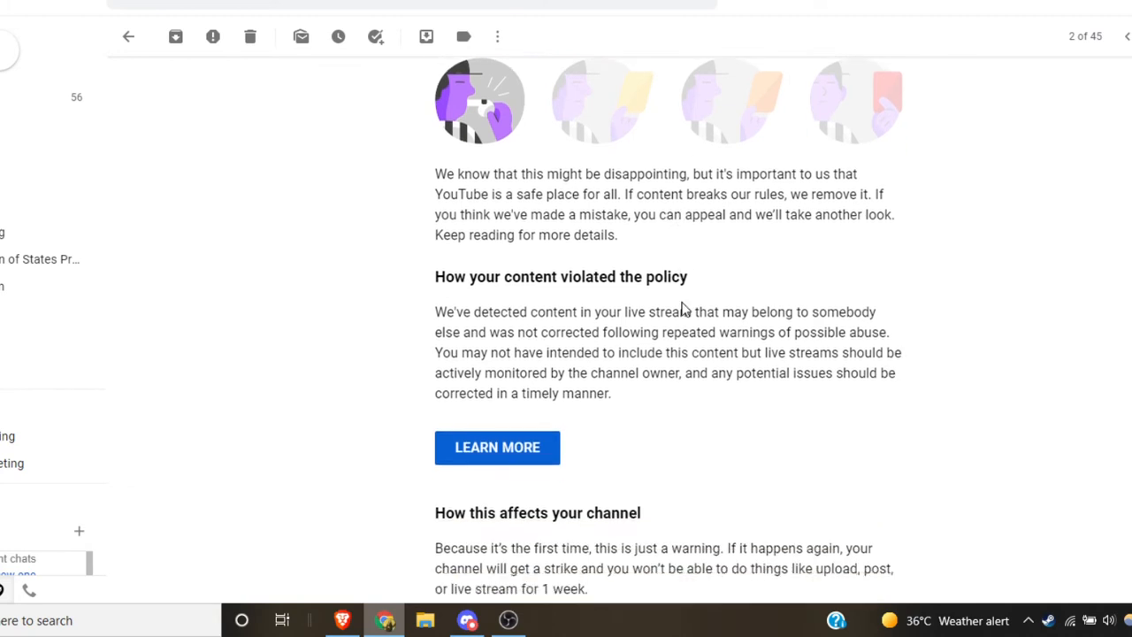
mouse_move(694, 356)
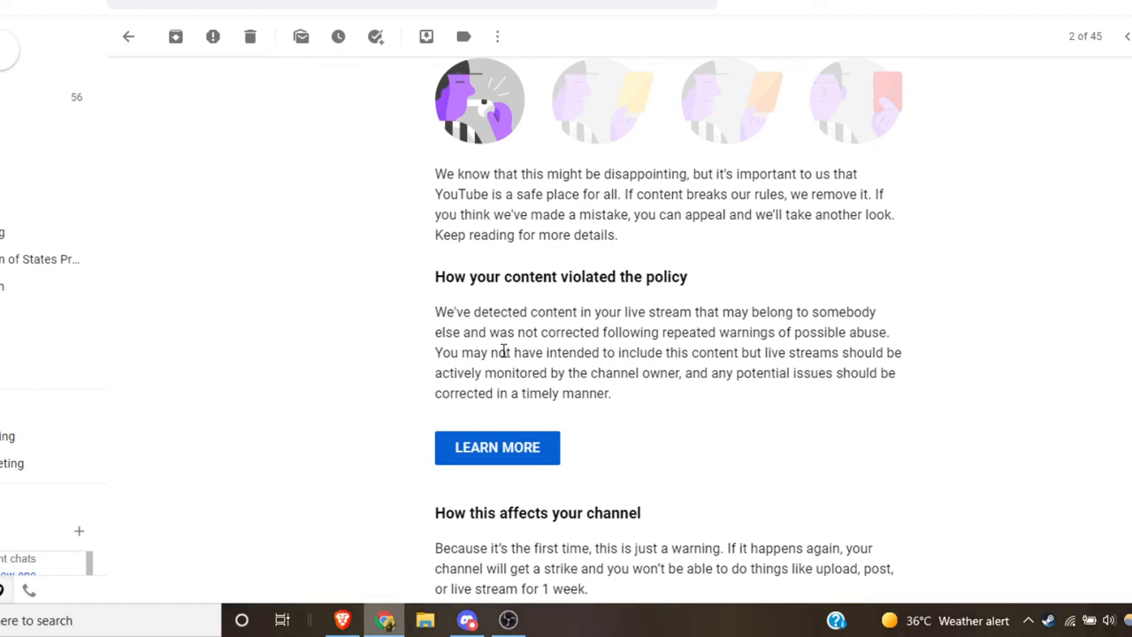
mouse_move(497, 251)
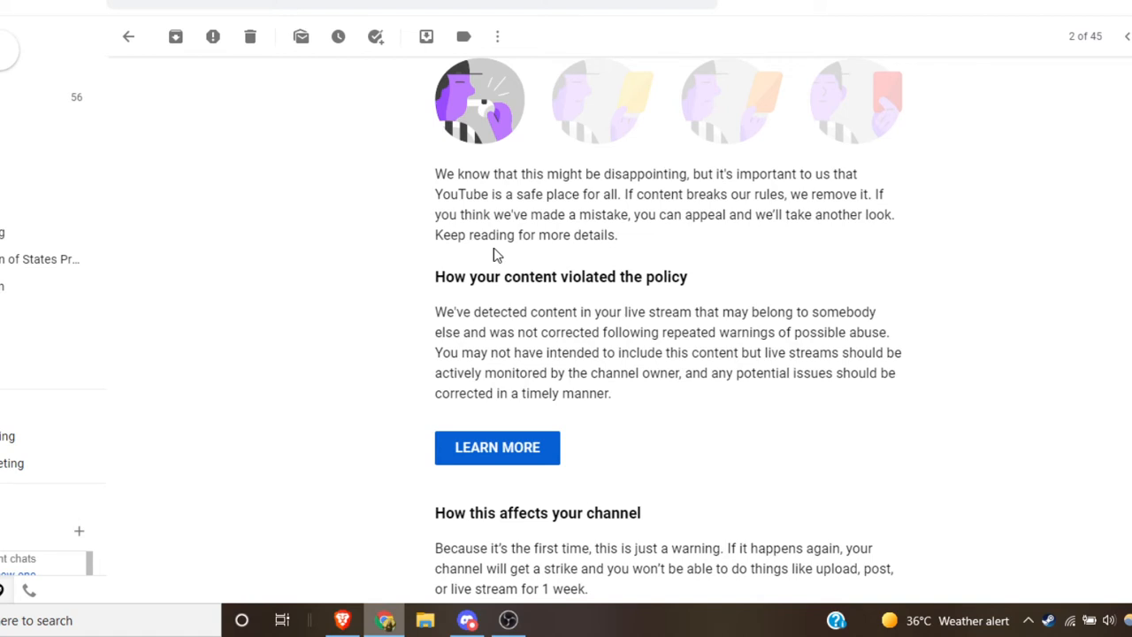
mouse_move(432, 192)
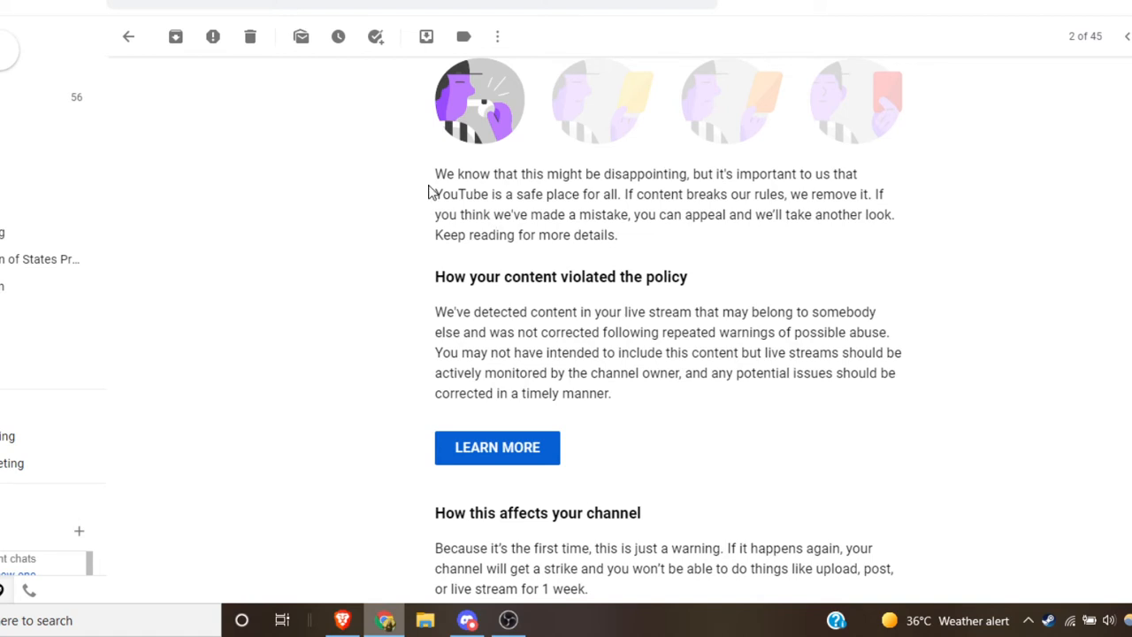
mouse_move(527, 319)
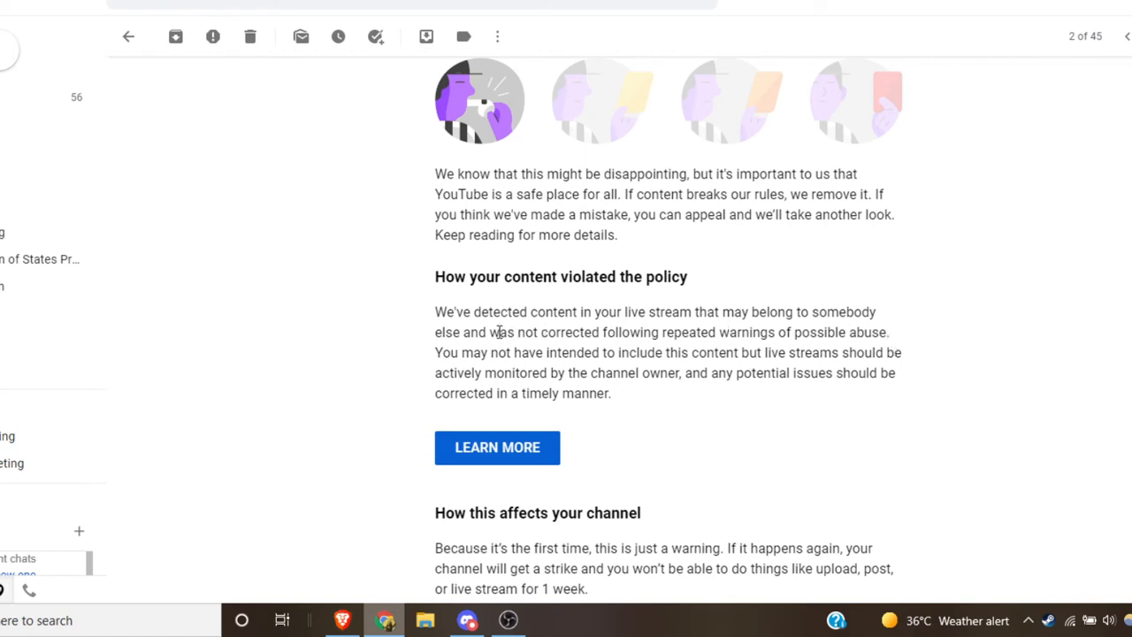
drag(462, 333, 888, 332)
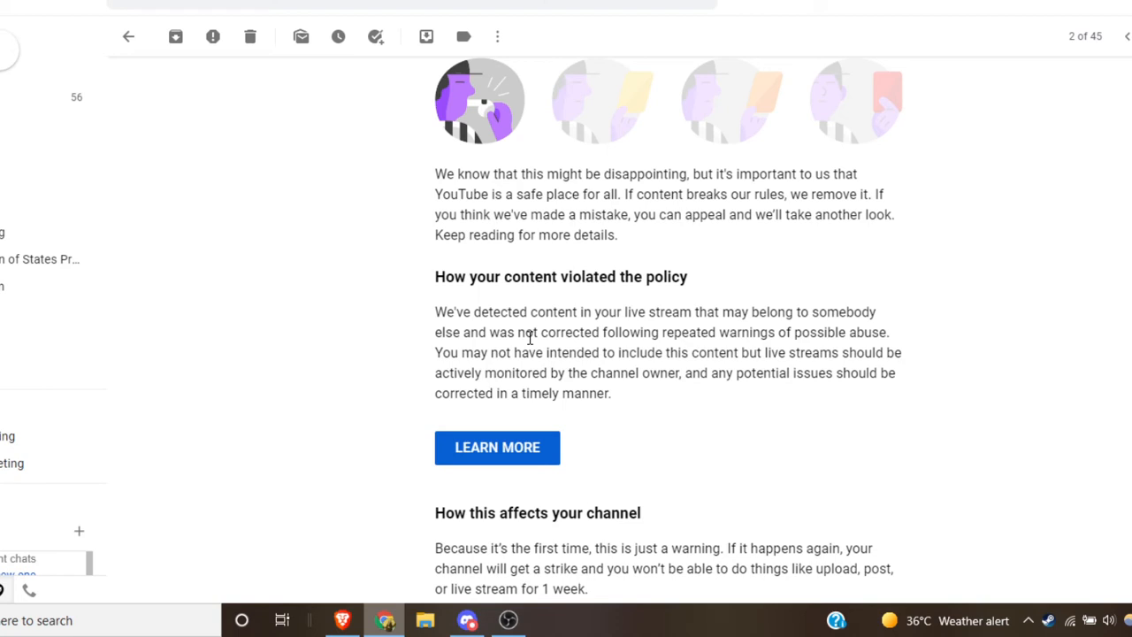
scroll(down, 3)
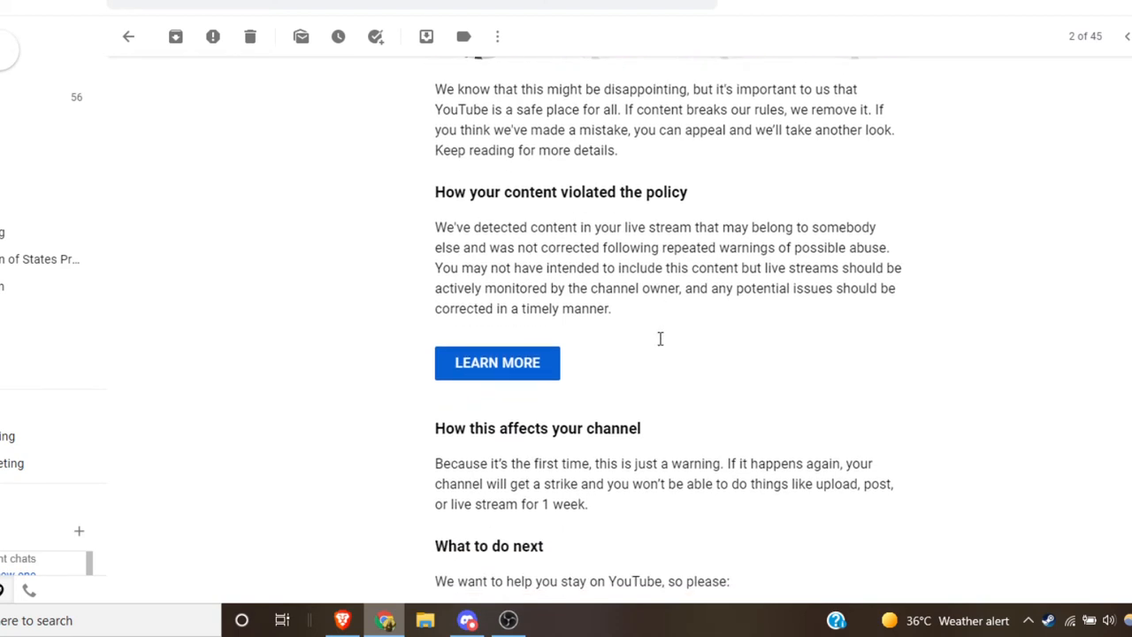
mouse_move(708, 352)
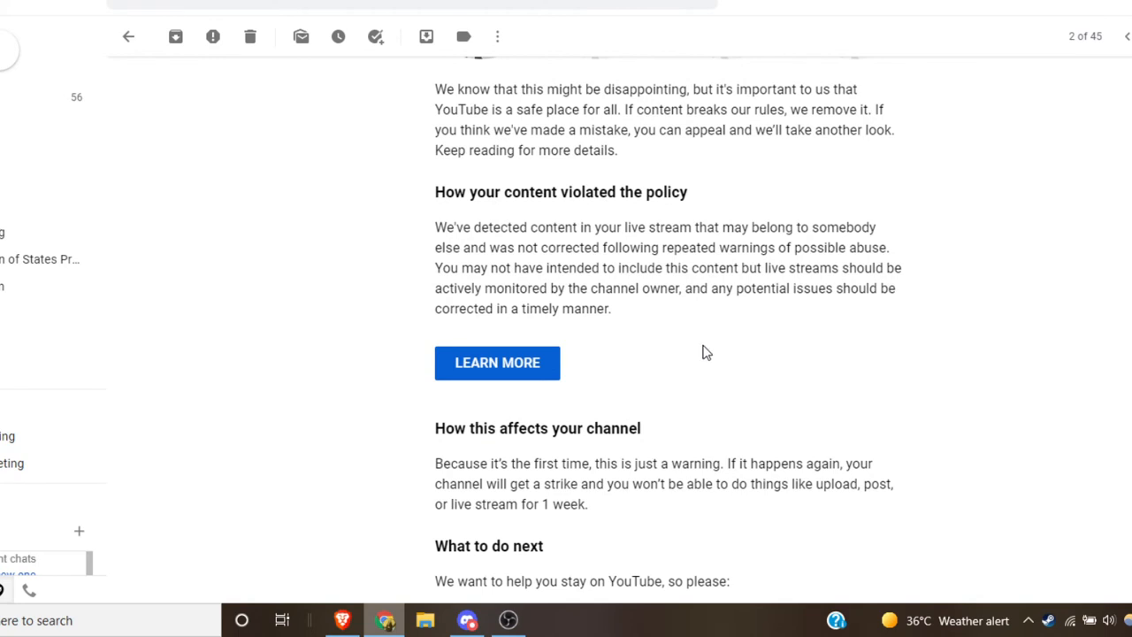
scroll(down, 3)
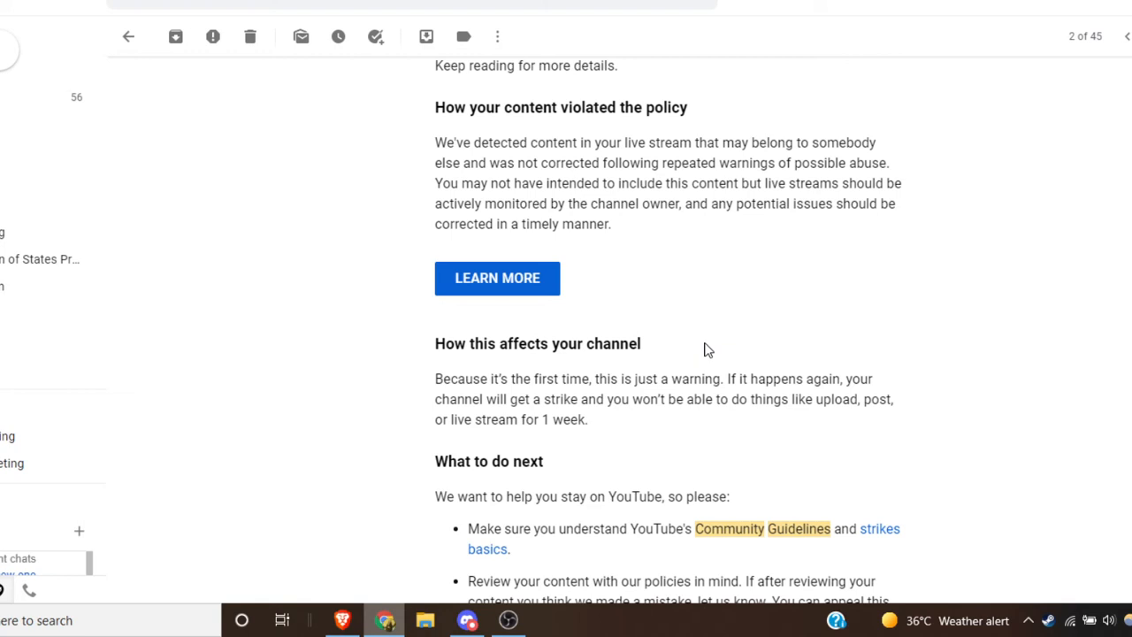
mouse_move(718, 343)
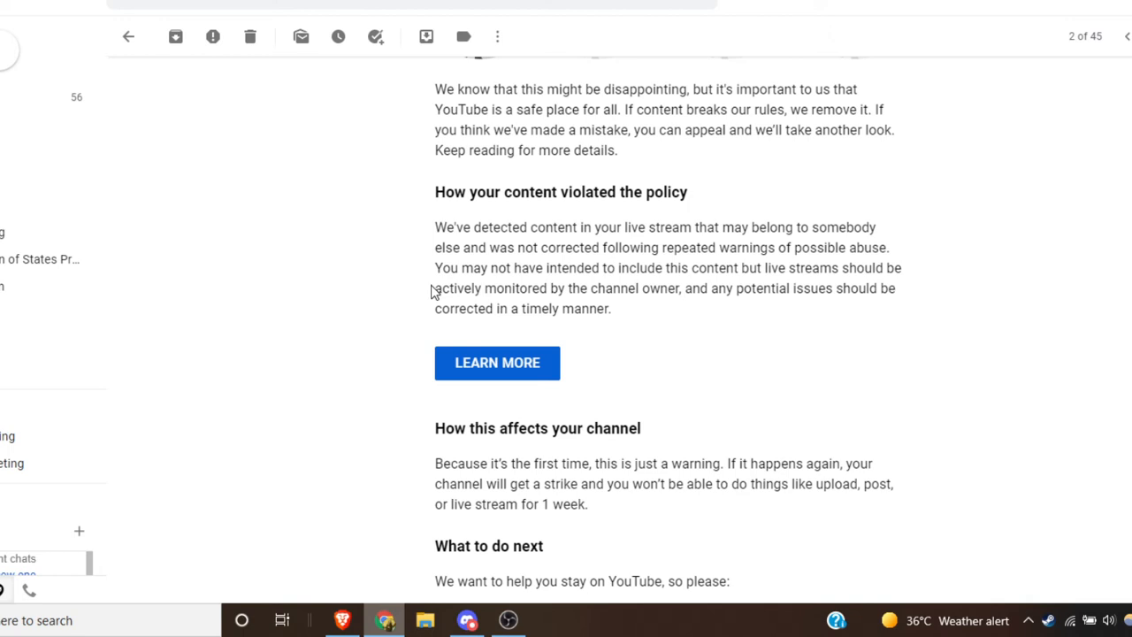
scroll(down, 3)
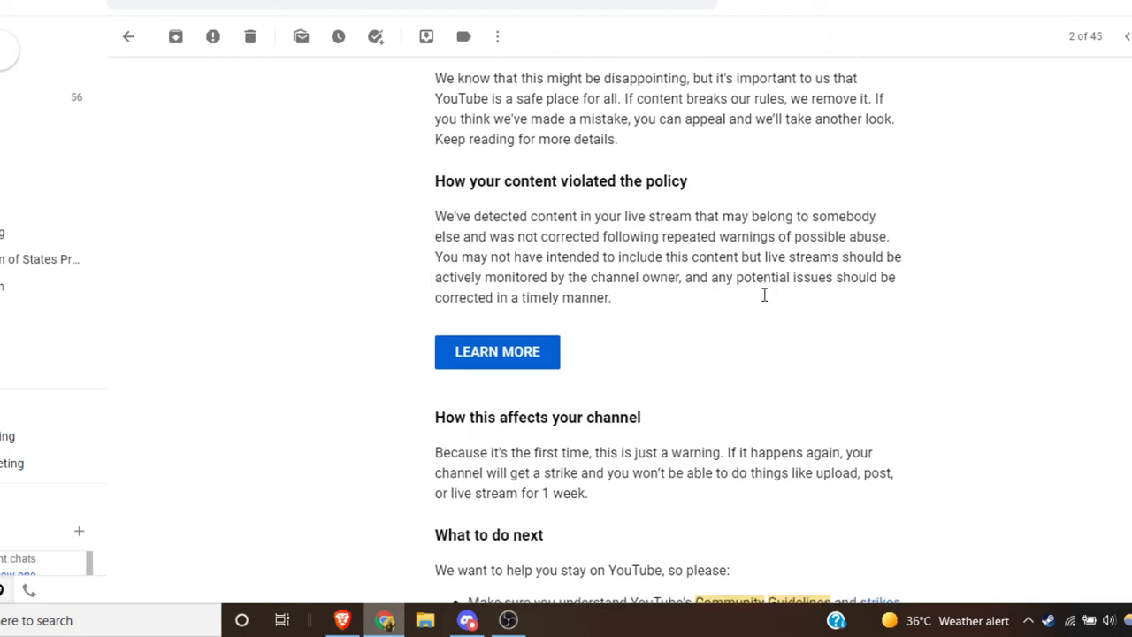
scroll(down, 3)
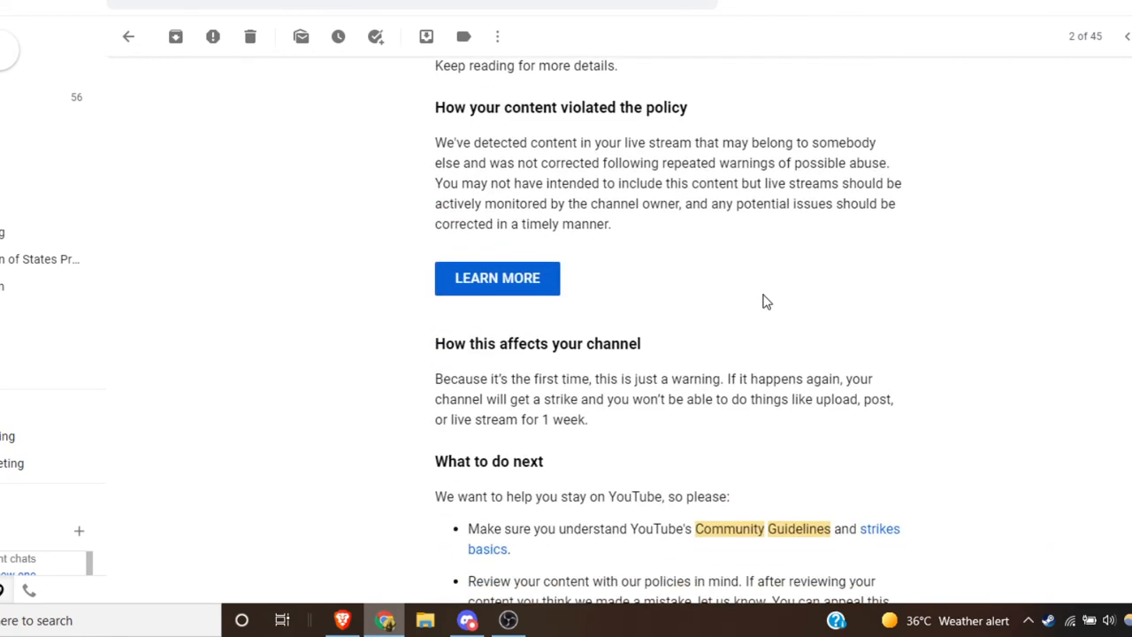
scroll(down, 3)
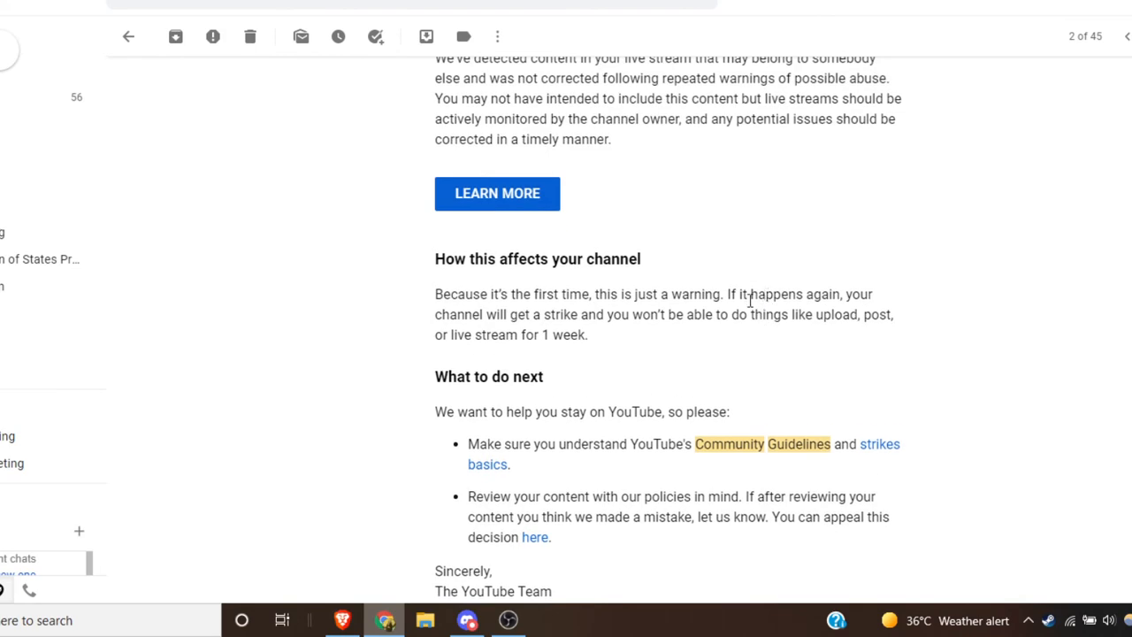
mouse_move(619, 400)
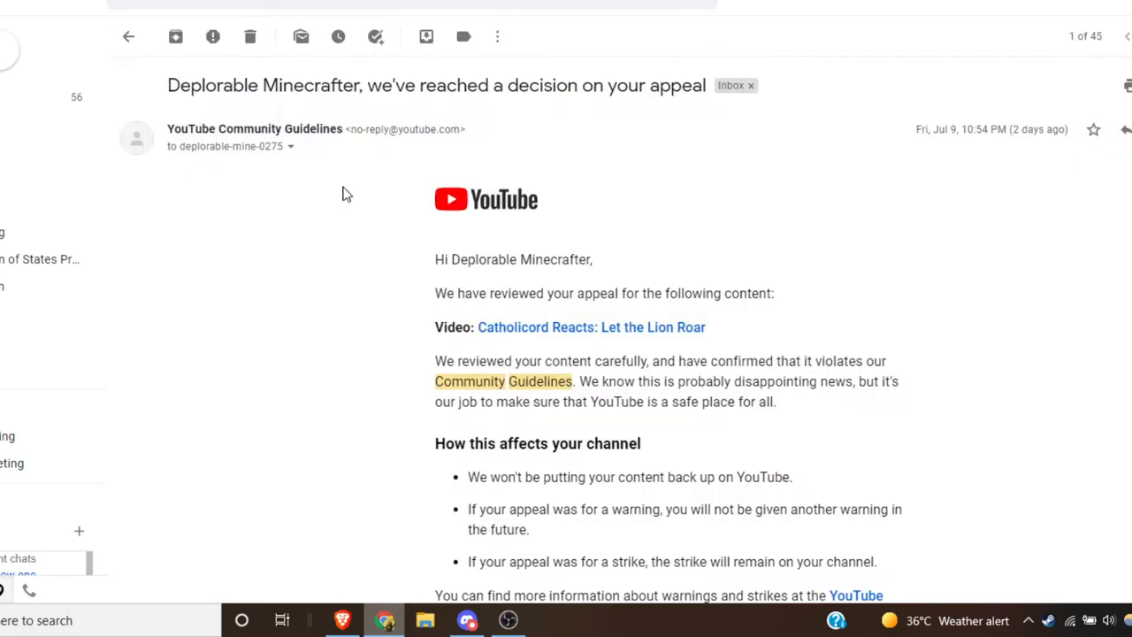
scroll(down, 3)
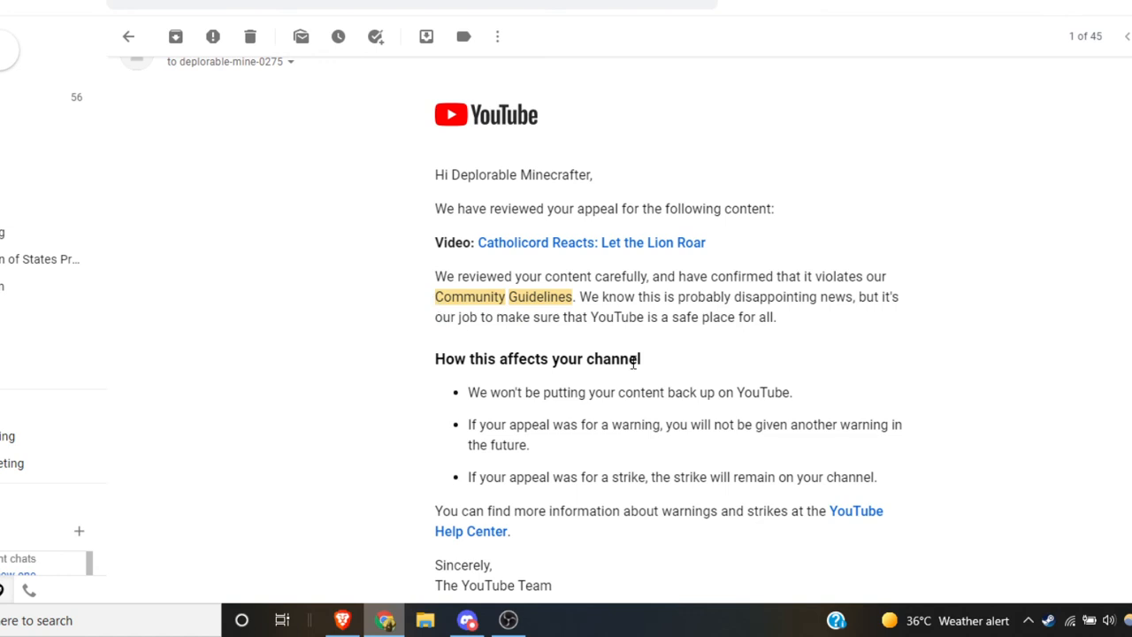
scroll(down, 3)
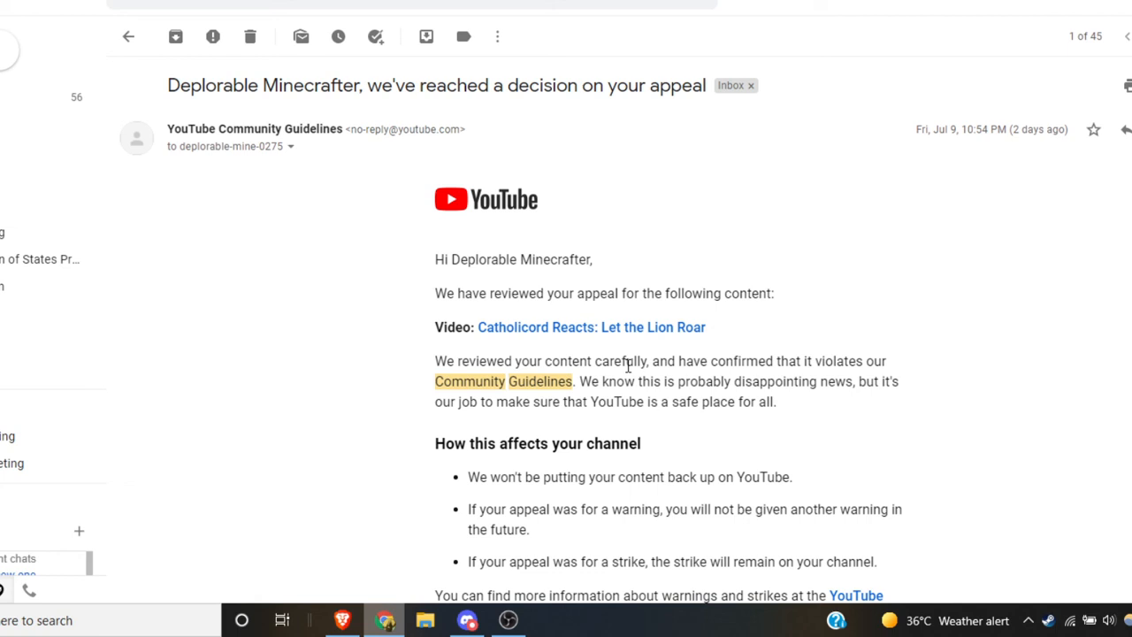
mouse_move(545, 469)
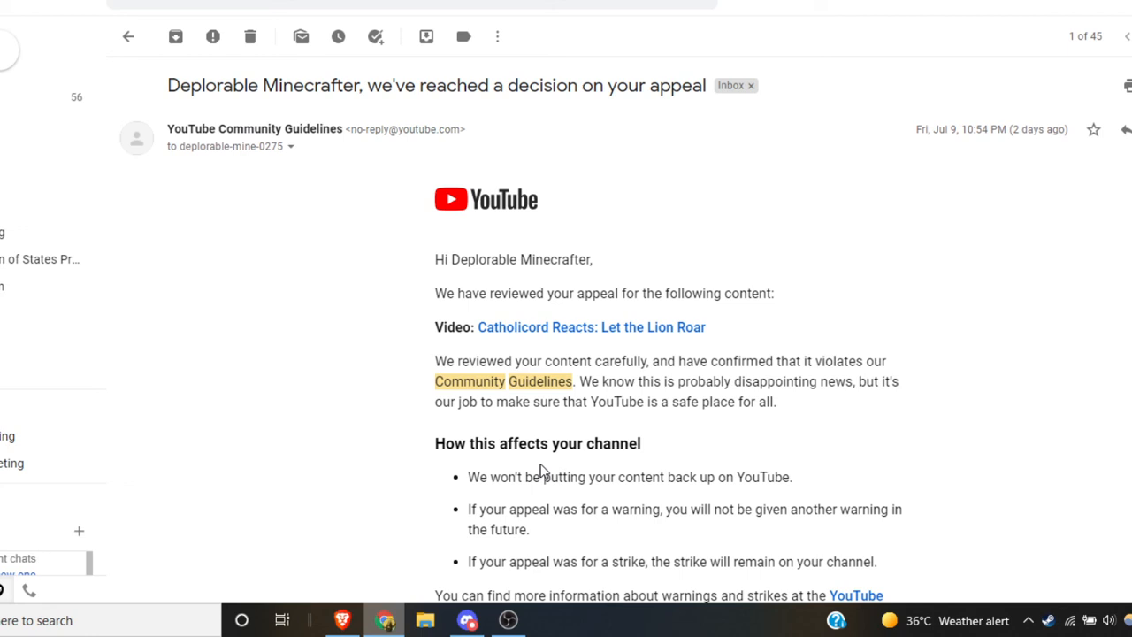
scroll(down, 3)
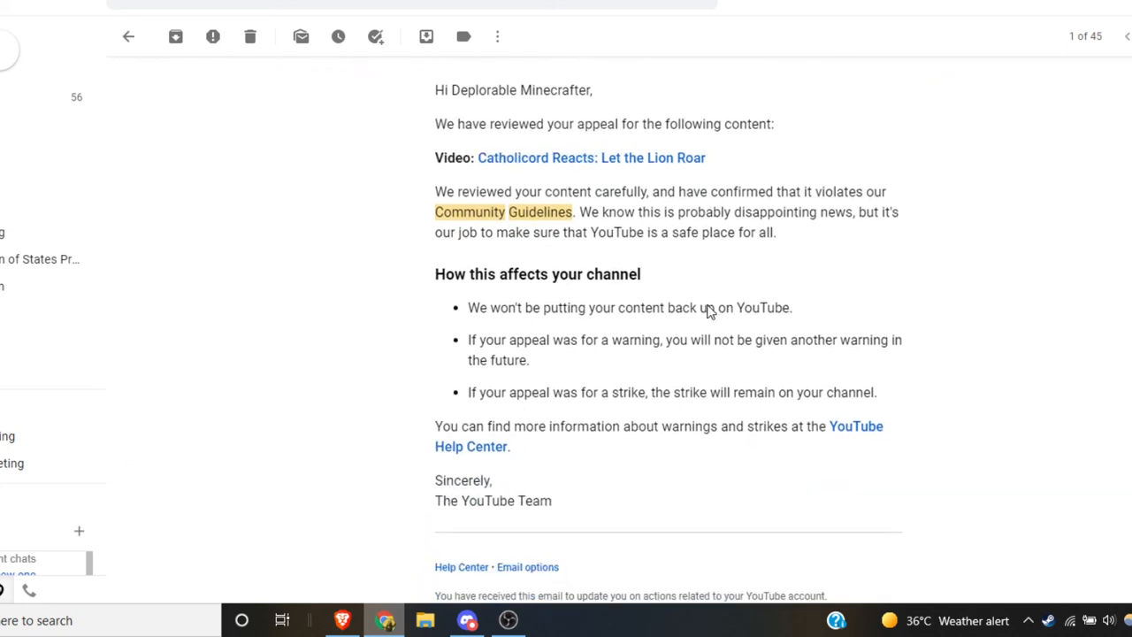